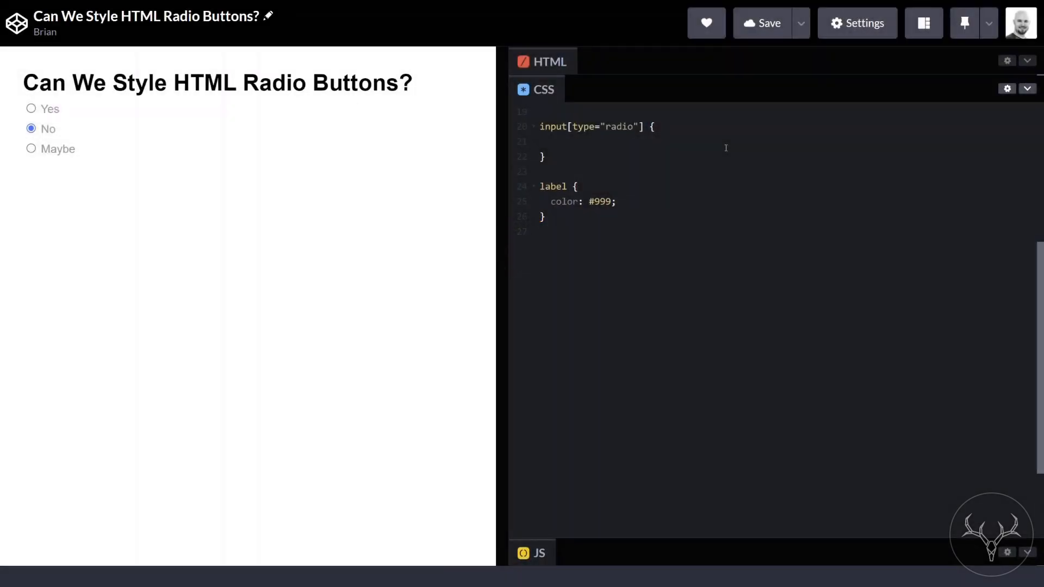
# - Start the visually-hidden radio rule with border: 0 !important
pyautogui.write('border: 0 !important;')
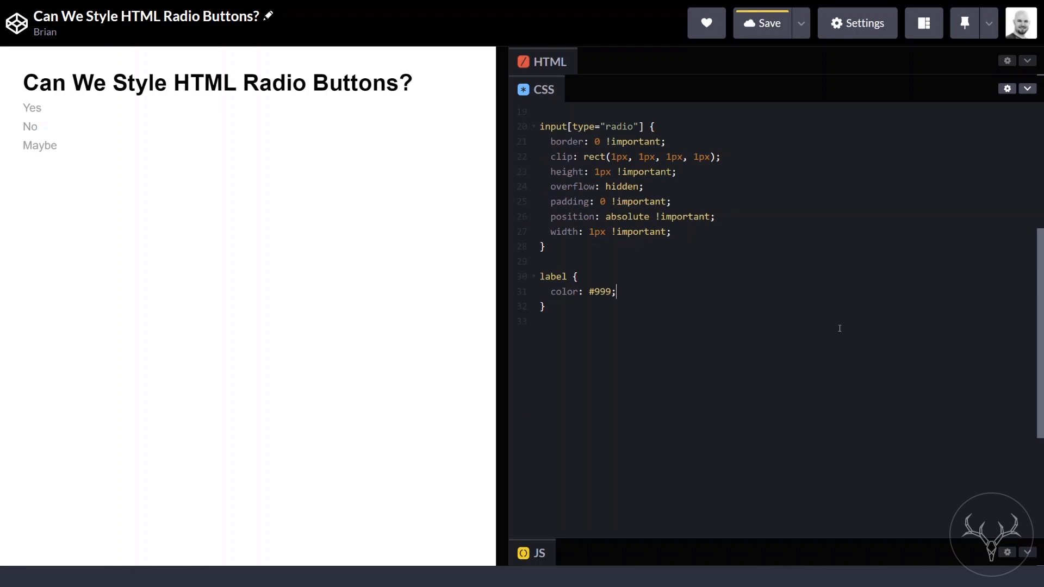
# - Give labels display: inline-flex and align-items: center, then begin the label::before rule
pyautogui.write('display: inline')
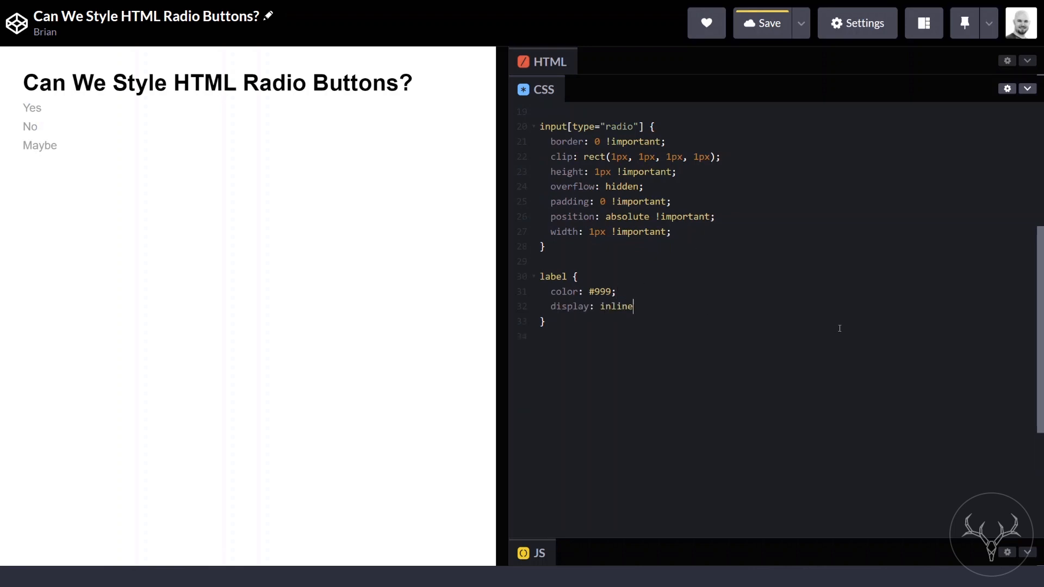
pyautogui.write('-flex;')
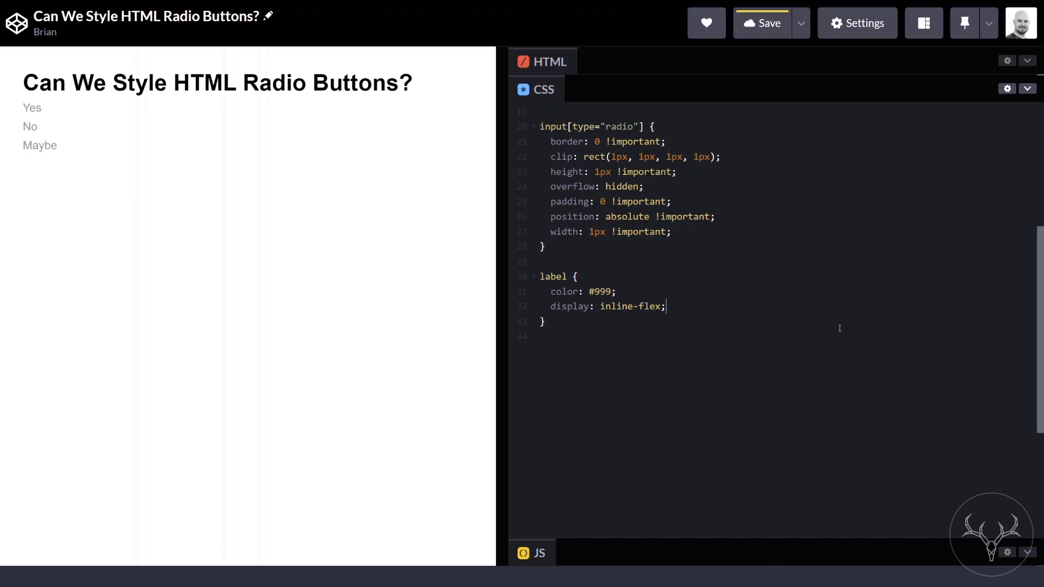
pyautogui.write('ali')
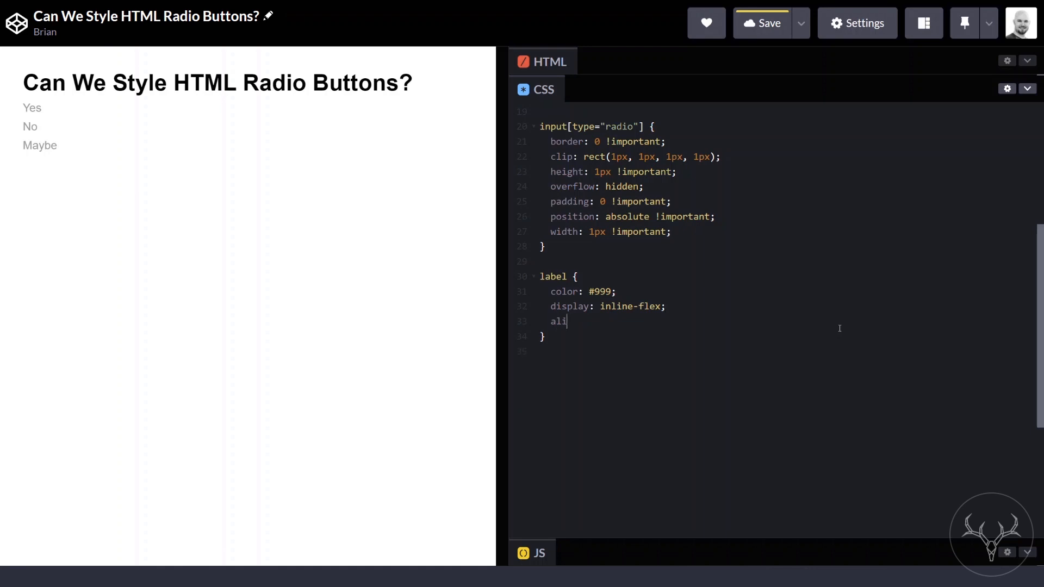
pyautogui.write('gn-items: center;')
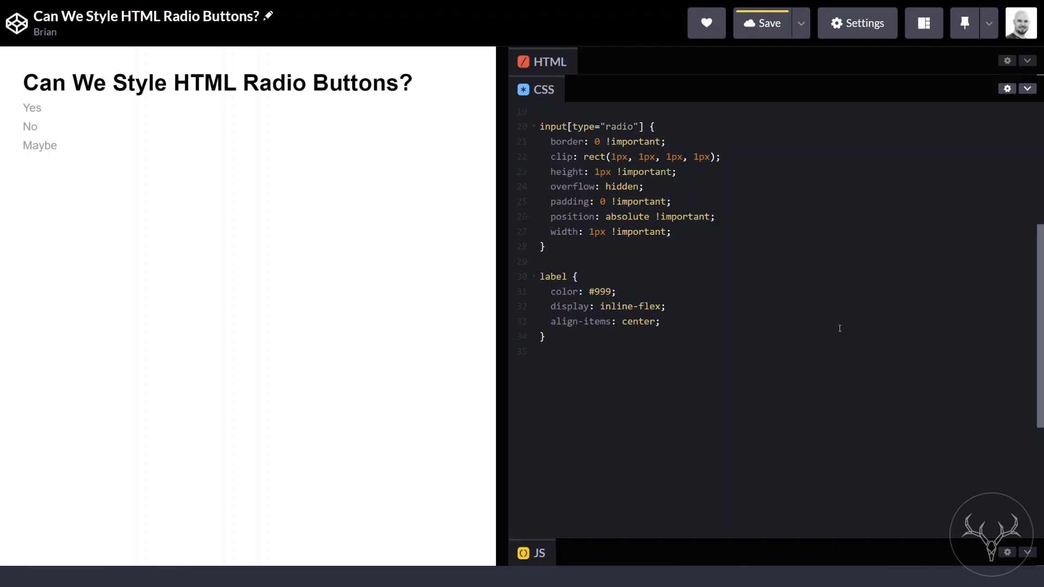
pyautogui.write('label::before {')
pyautogui.write('content')
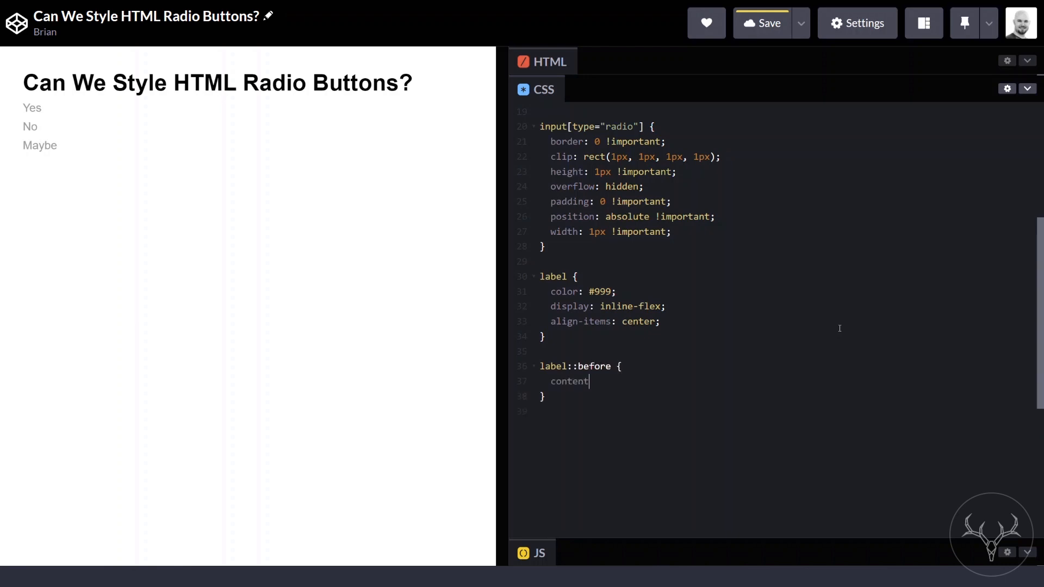
# - Give label::before empty content, block display and 1.25em height
pyautogui.write(": '';")
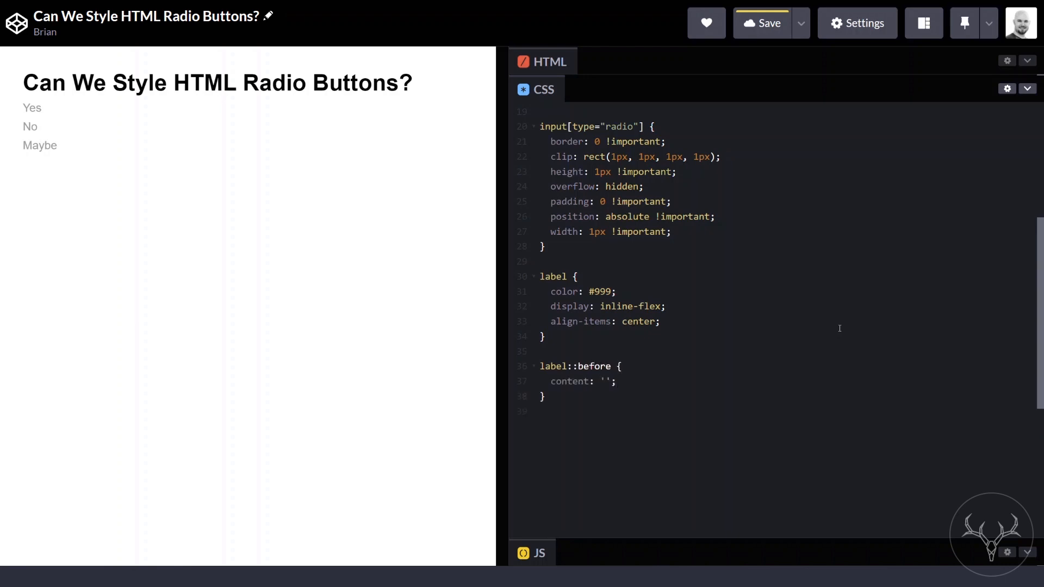
pyautogui.write('display')
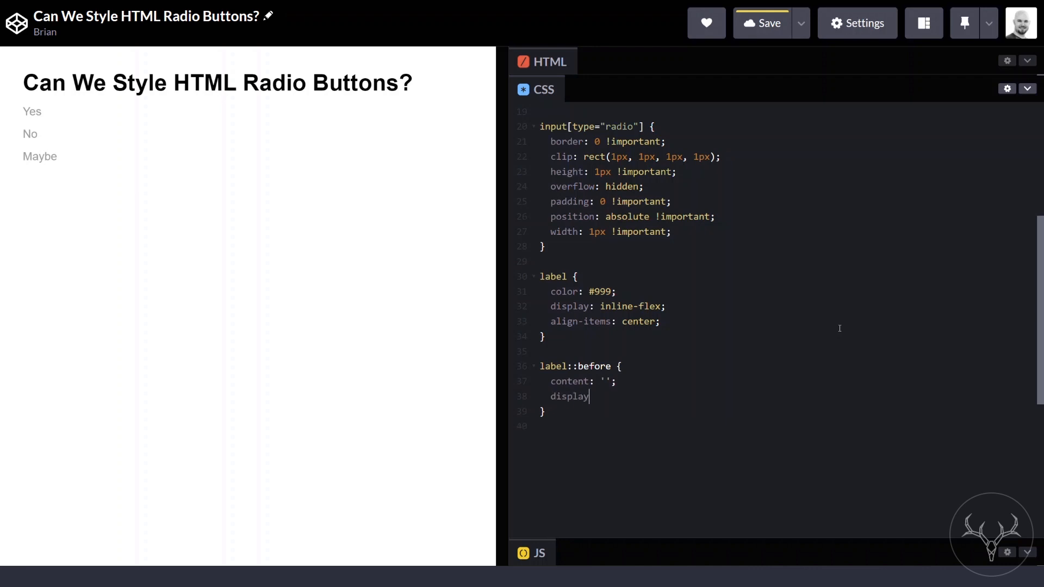
pyautogui.write(': block;')
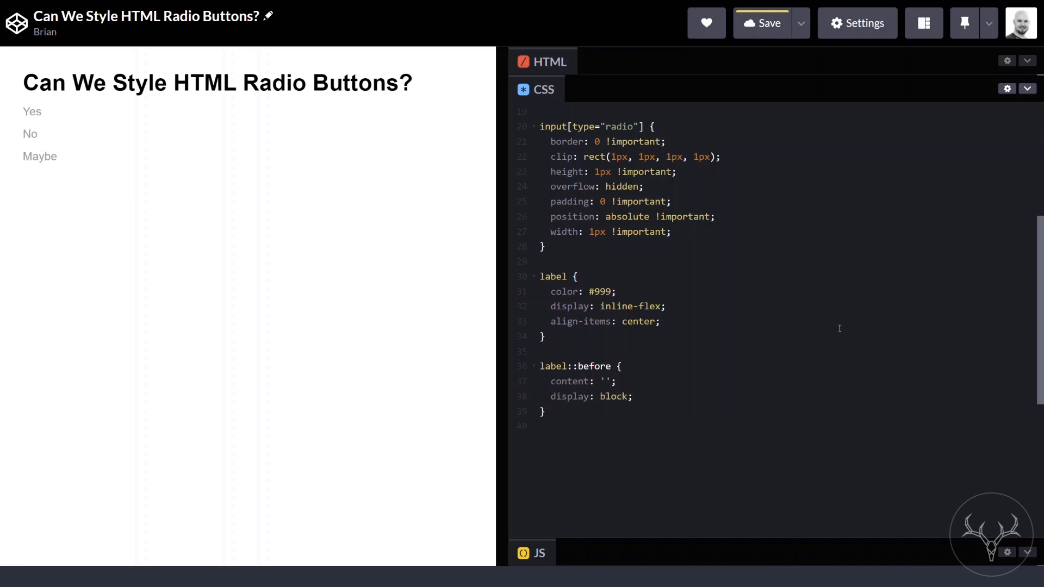
pyautogui.write('height')
pyautogui.write('width')
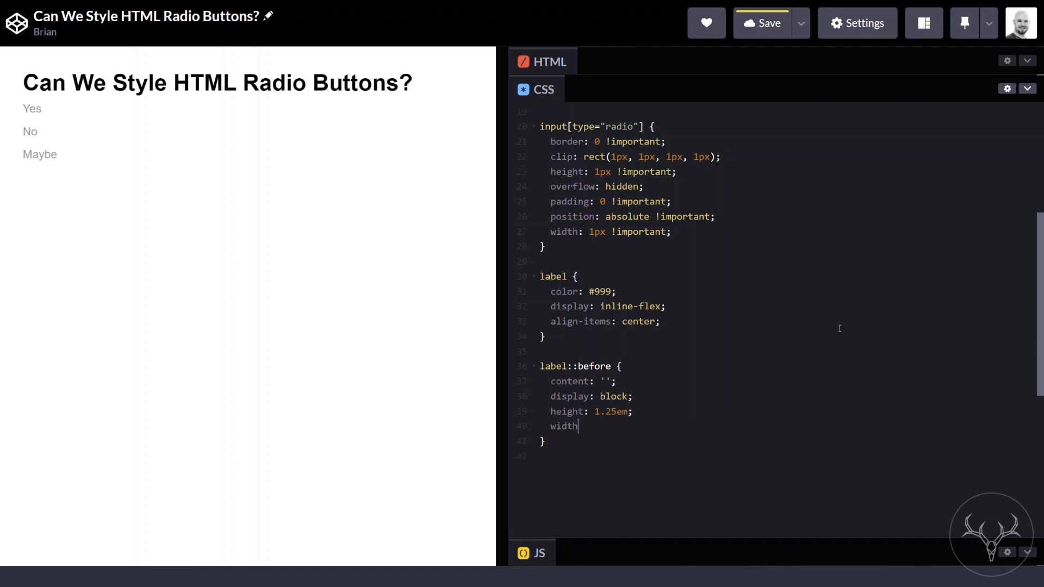
pyautogui.write(': 1.25em;')
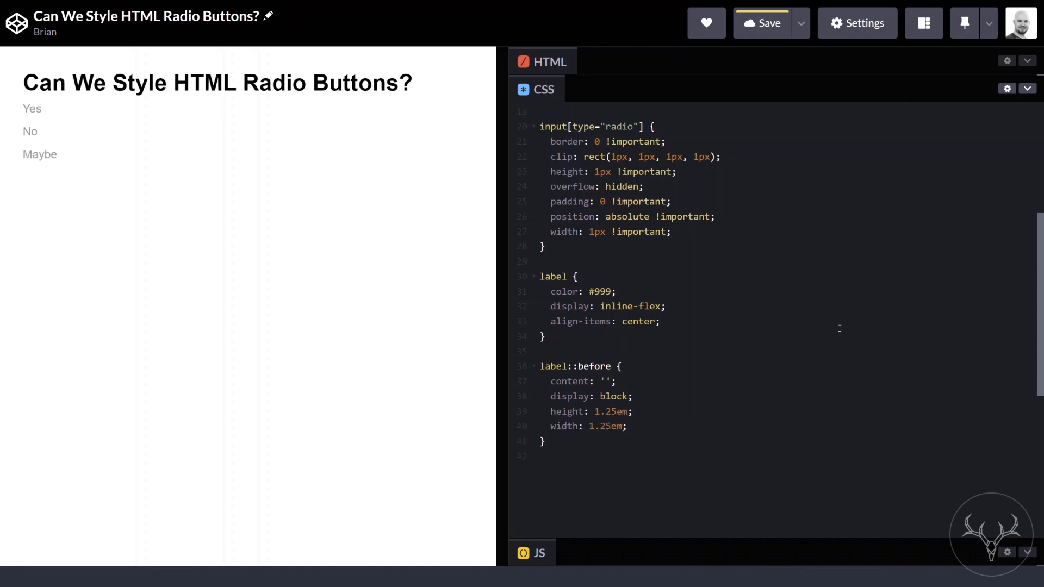
# - Add a 1px solid #ccc border, 50% radius and 0.5em right margin to the circle
pyautogui.write('border: solid 1px #ccc;')
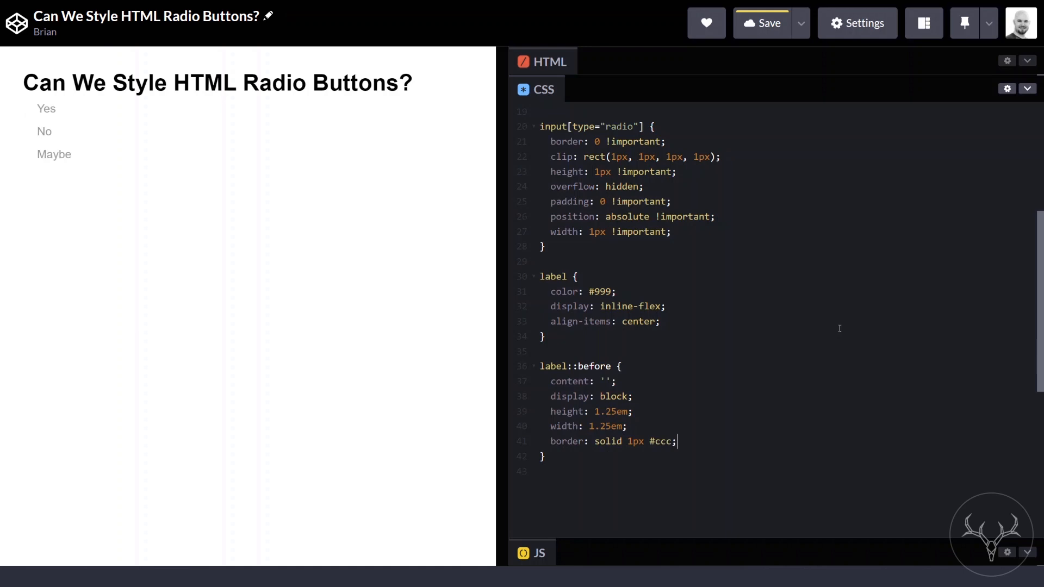
pyautogui.write('border-ra')
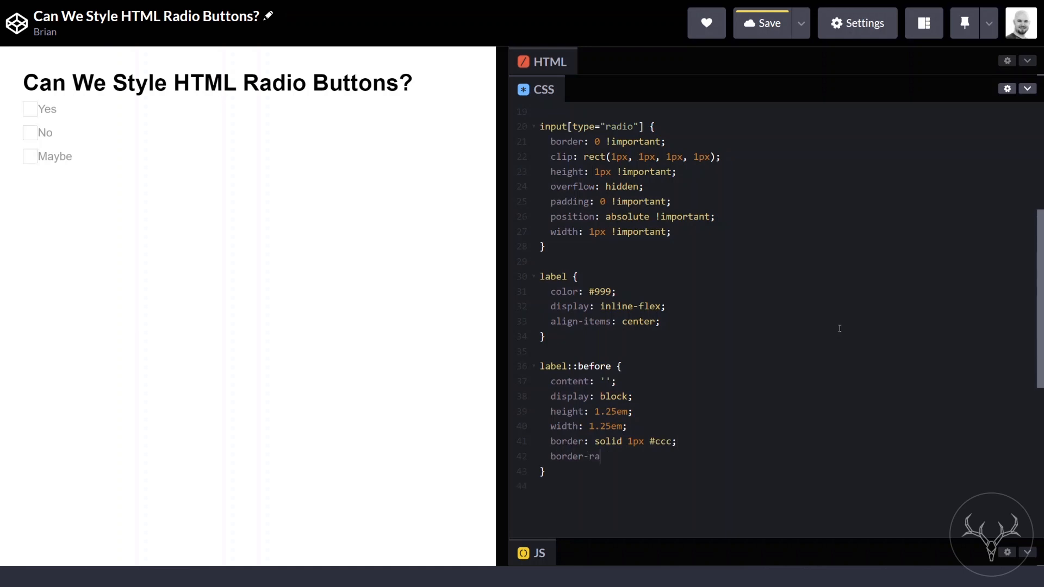
pyautogui.write('dius: 50%;')
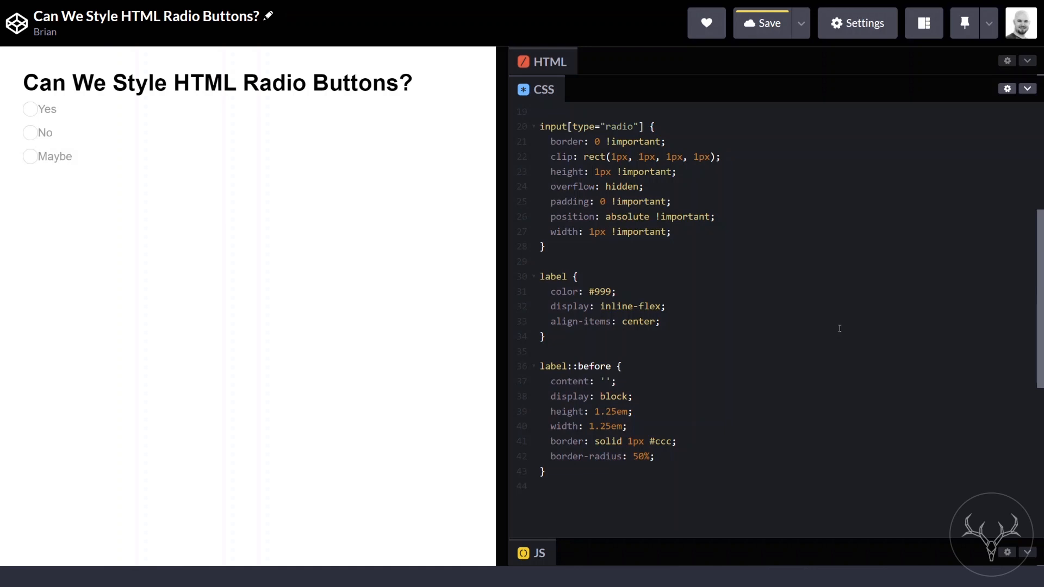
pyautogui.write('margin-right:')
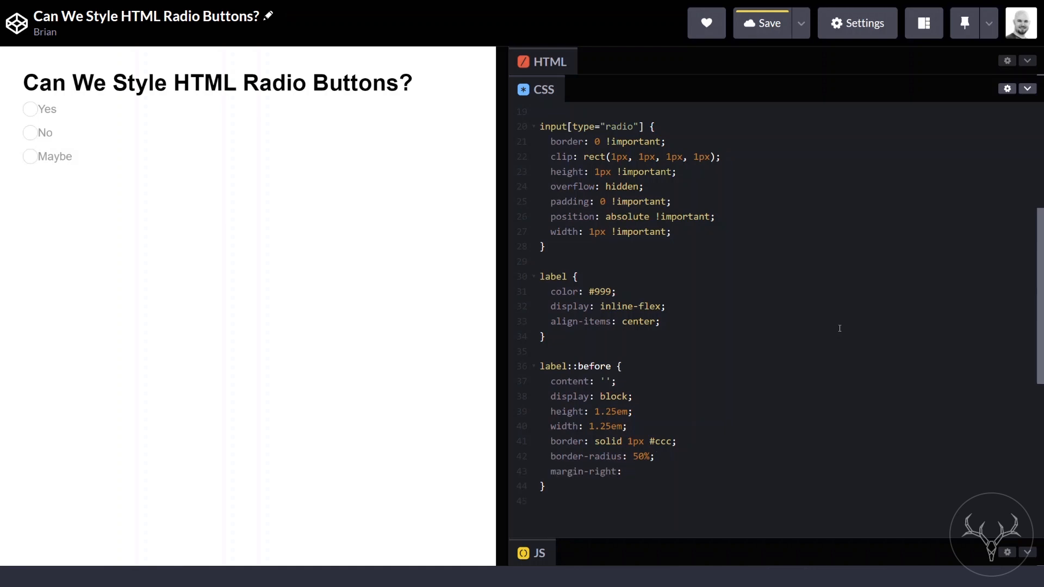
pyautogui.write('0.5em;')
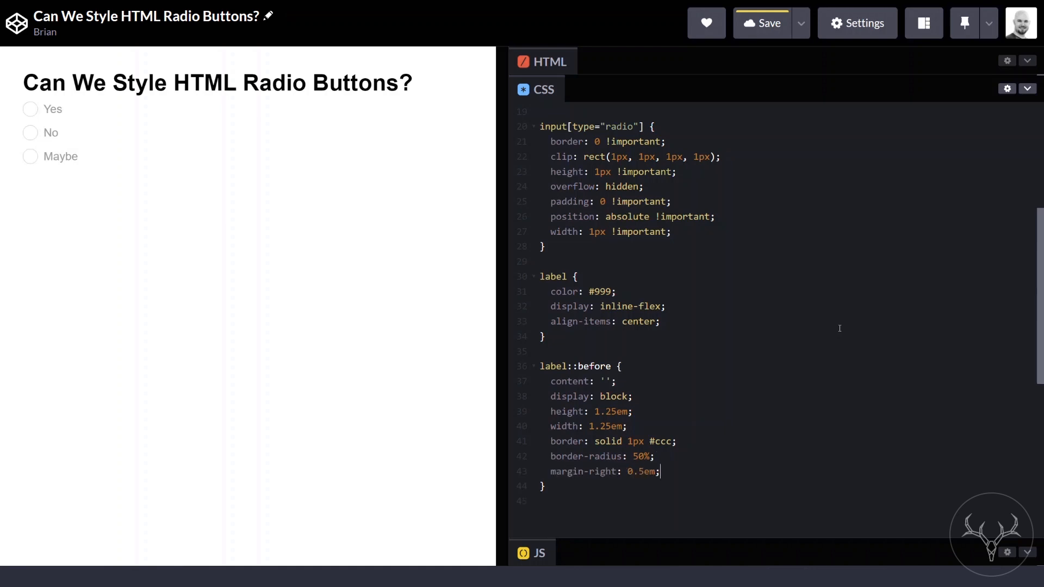
pyautogui.moveTo(54, 114)
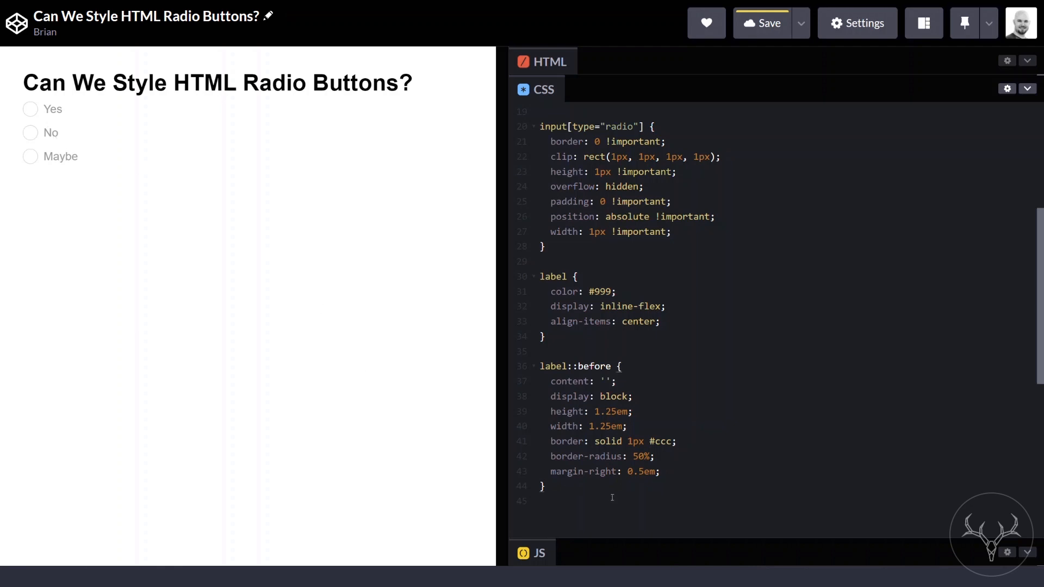
# - Colour the checked radio's label black and start the :checked + label::before rule
pyautogui.scroll(-3)
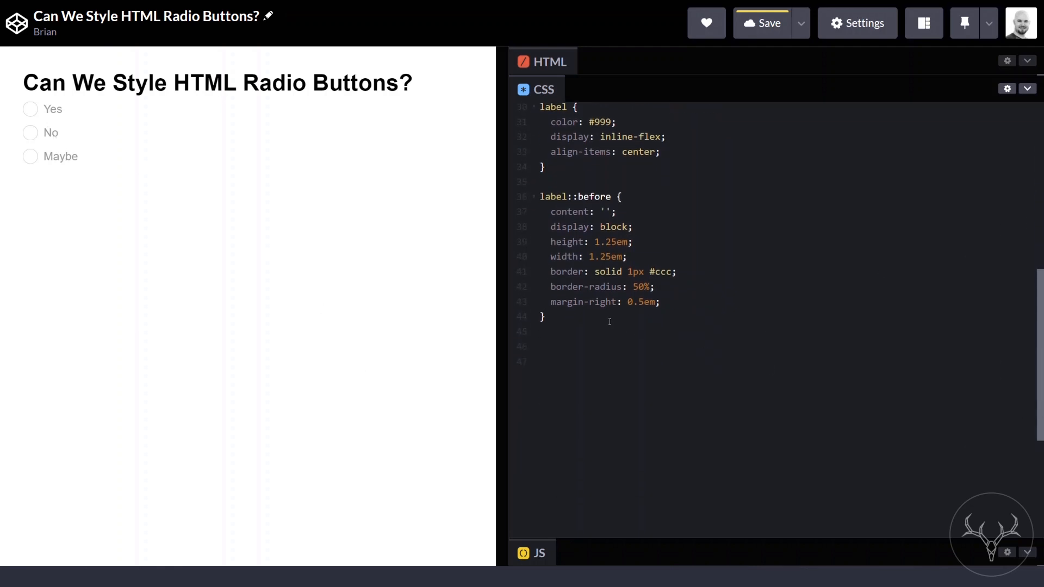
pyautogui.write('input[type=""]')
pyautogui.write('col')
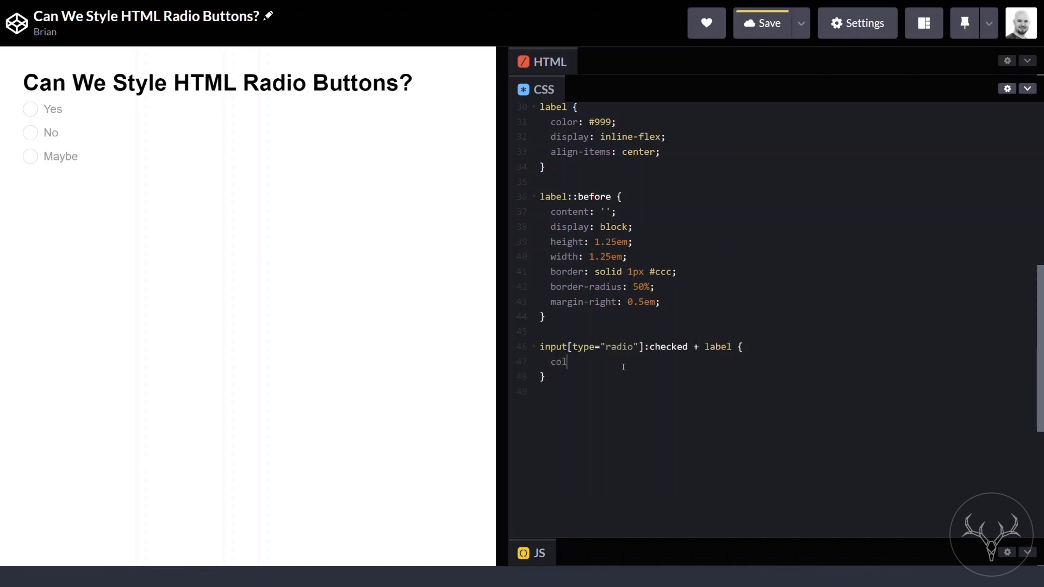
pyautogui.write('or: black;')
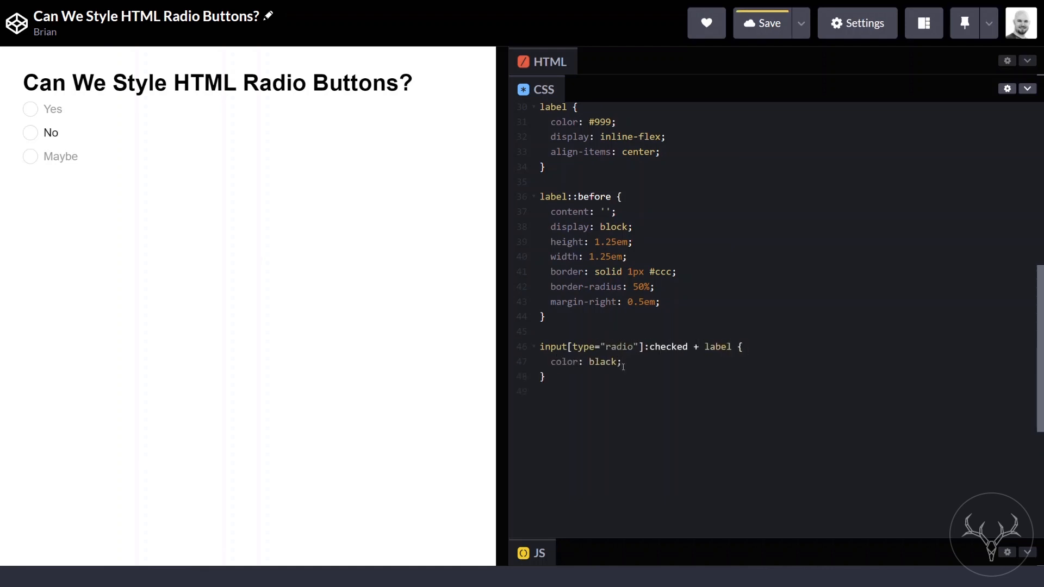
pyautogui.write('input[type="radio"]:checked + label {')
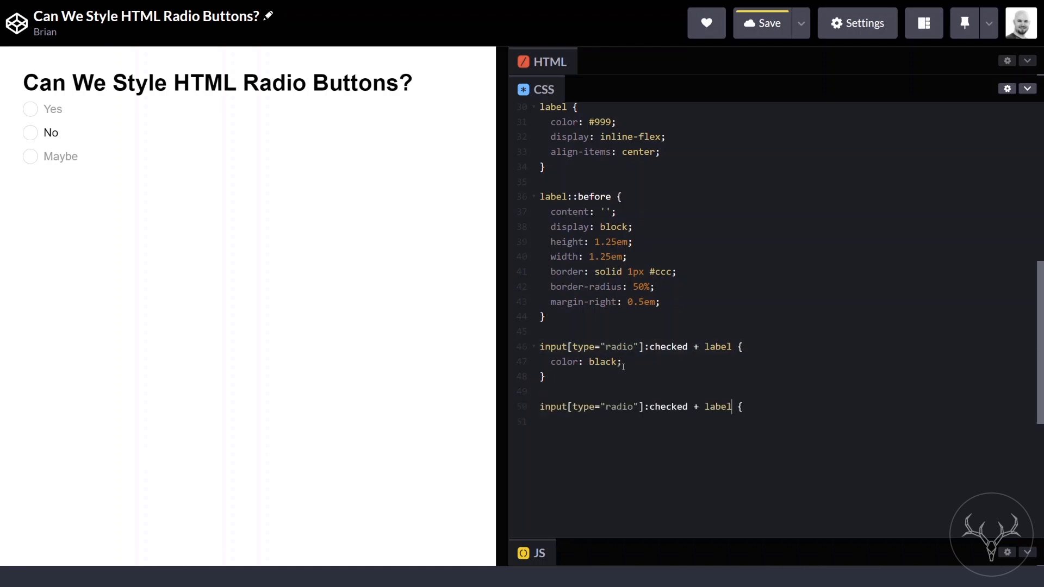
pyautogui.write('::before {')
pyautogui.click(784, 421)
pyautogui.write('background: radial-gradient(0.75em circle at center, currentColor 50%, transparent 50%);')
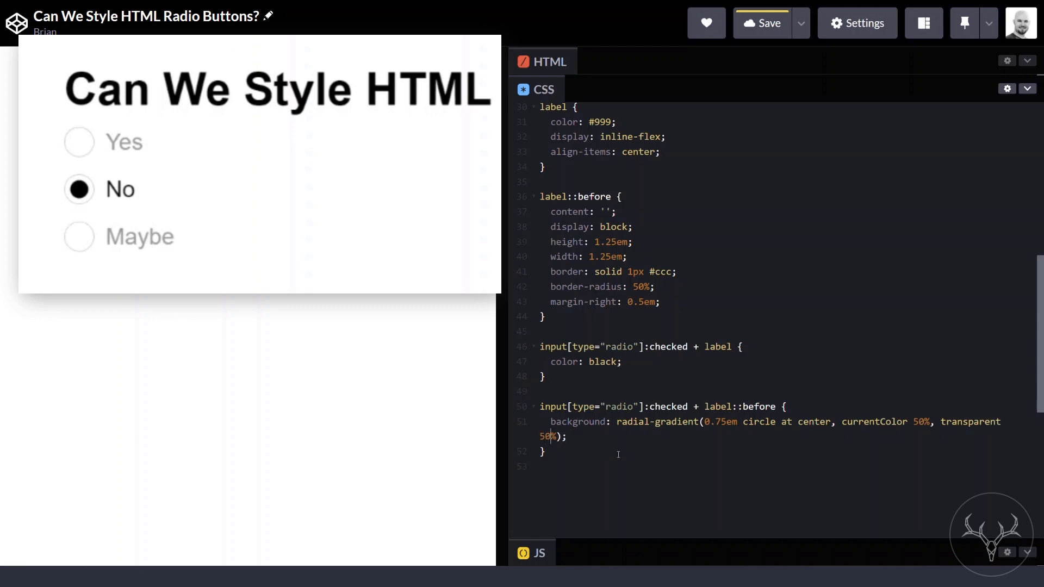
# - Set the radial-gradient transparent stop to 55% and test the dot on different options
pyautogui.write('55%')
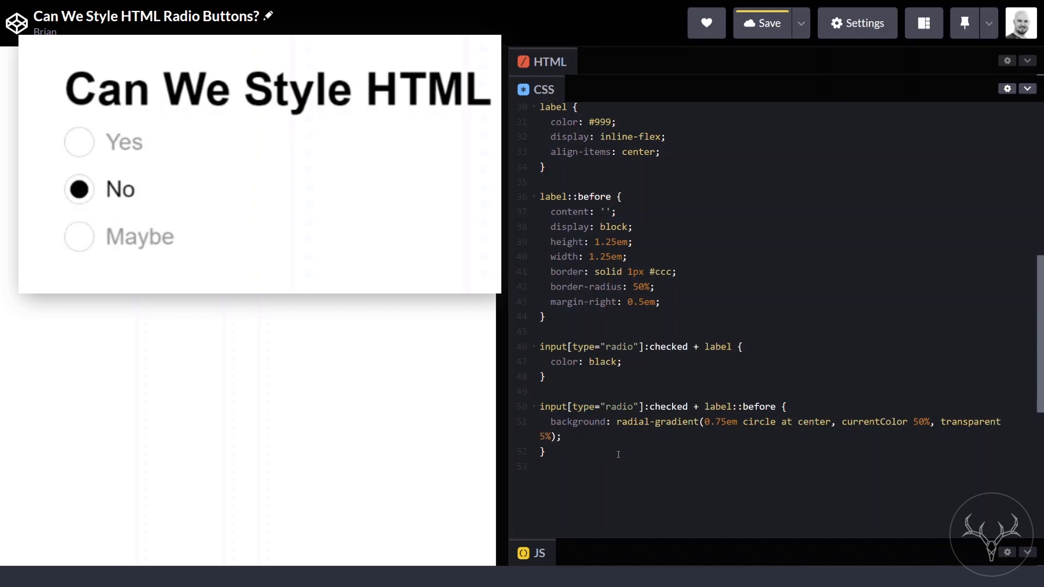
pyautogui.write('5')
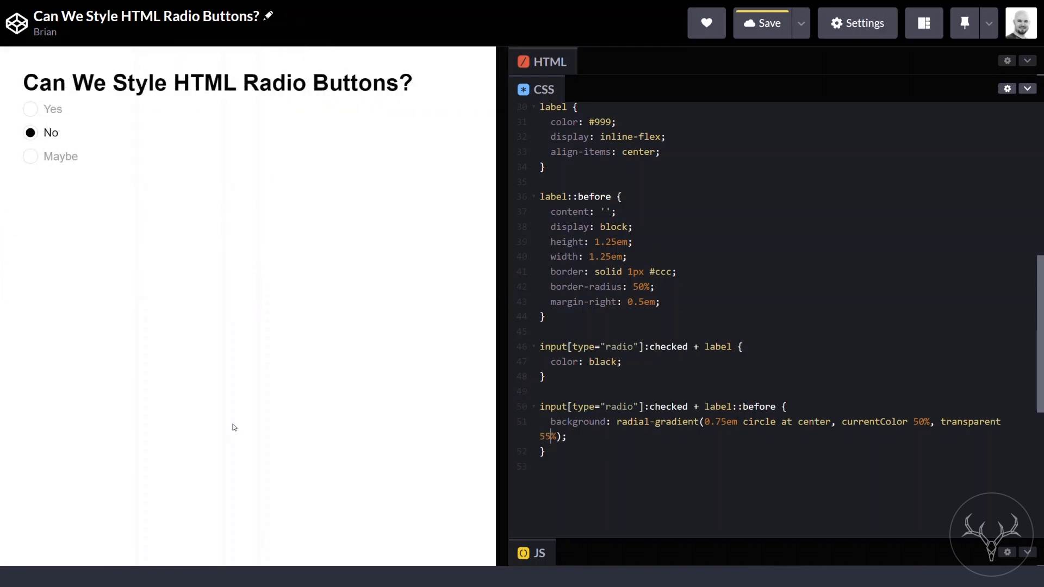
pyautogui.click(30, 109)
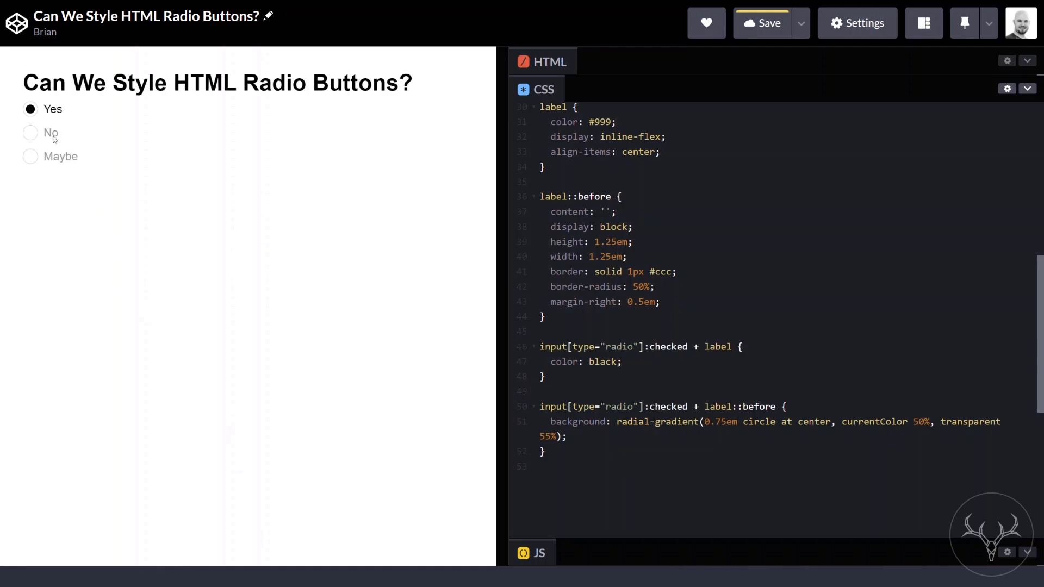
pyautogui.click(31, 157)
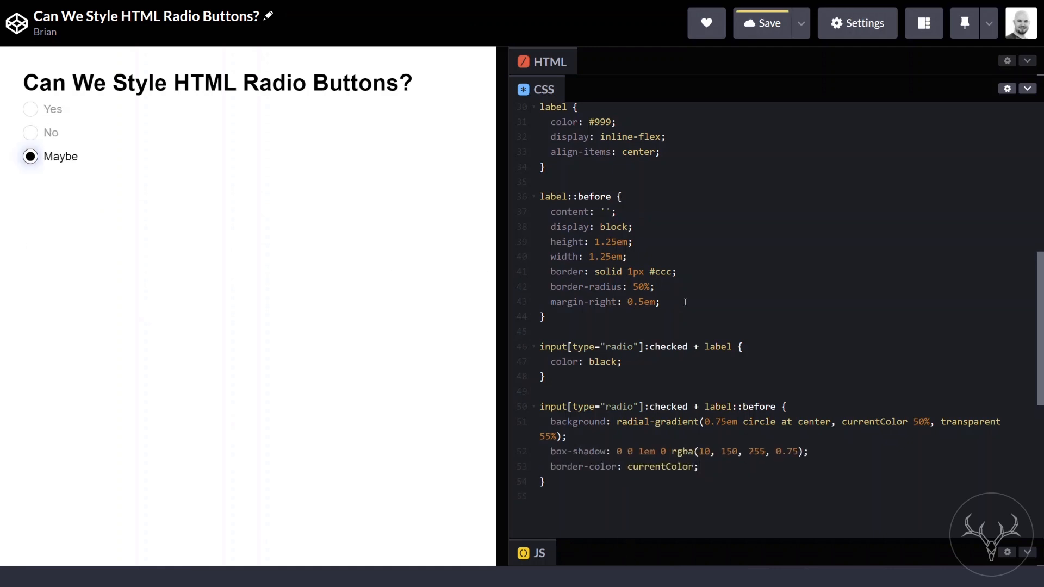
# - Transition border and box-shadow with ease-in 150ms and test on No and Maybe
pyautogui.write('transition: border ease-in 150ms, box-shadow ease-in 150ms;')
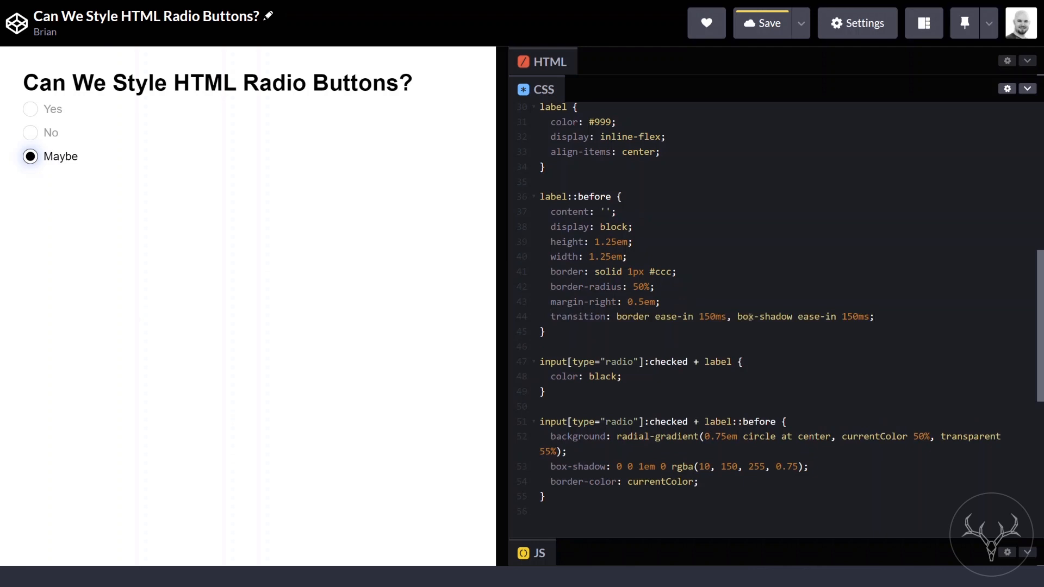
pyautogui.click(30, 132)
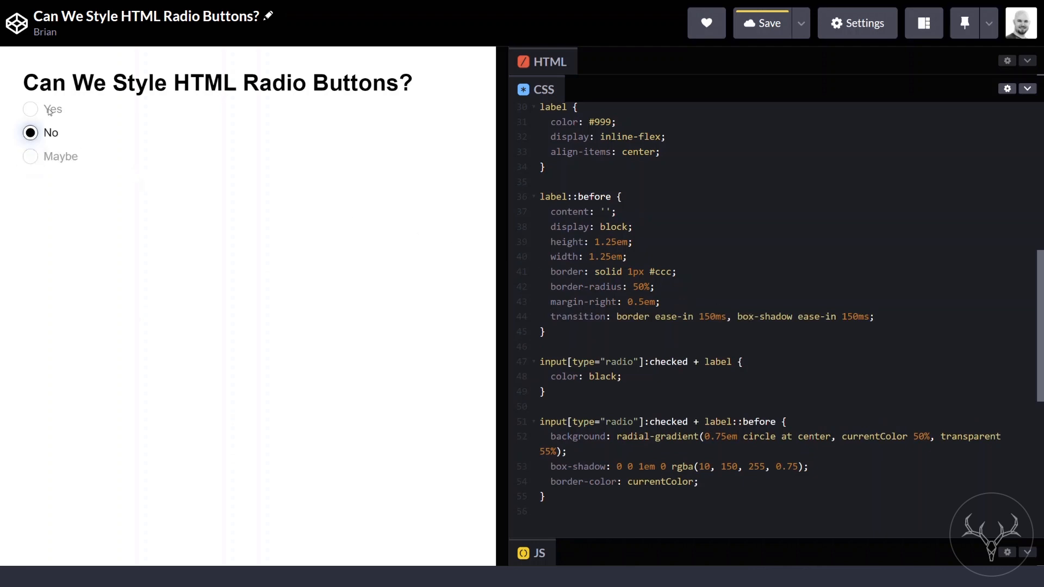
pyautogui.click(31, 157)
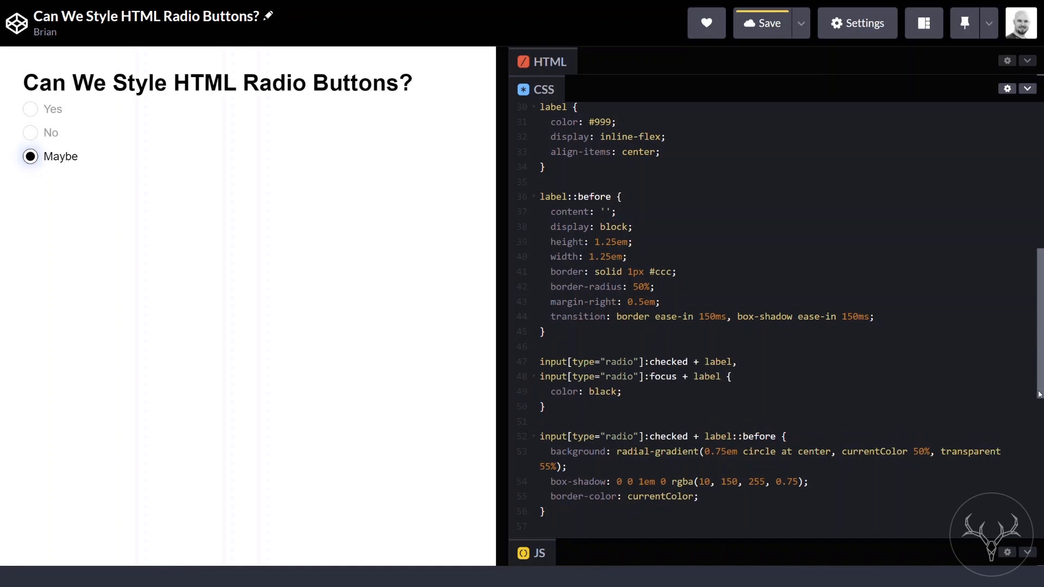
# - Add focus glow and border-color rules, then focus and check Yes to preview them
pyautogui.scroll(-3)
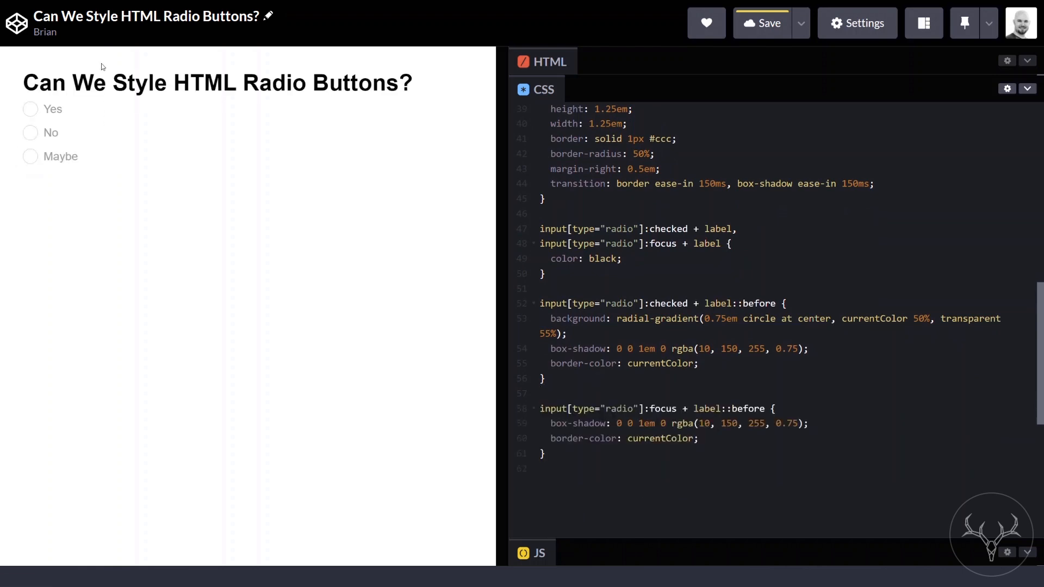
pyautogui.click(30, 109)
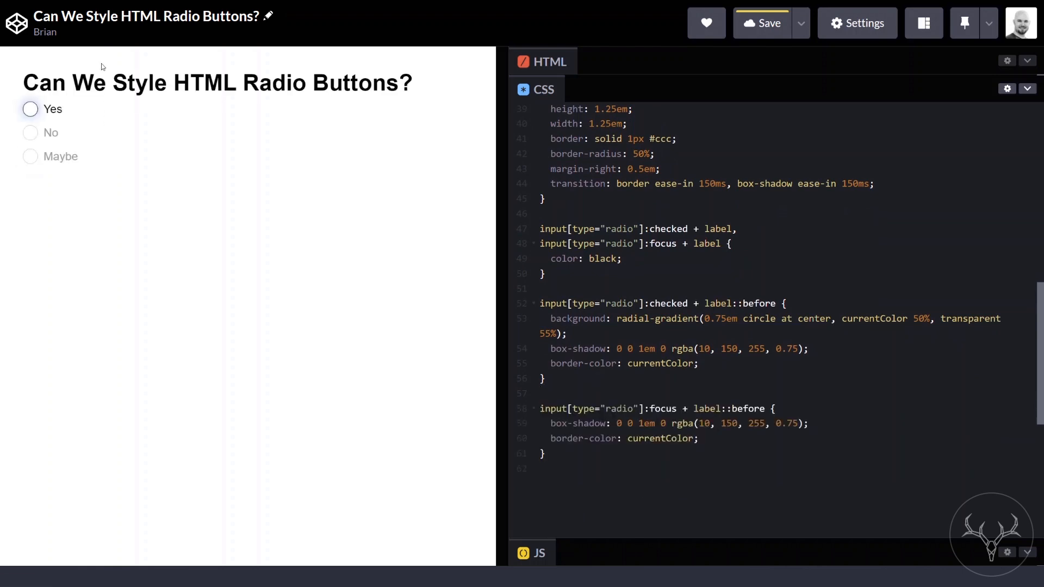
pyautogui.click(30, 108)
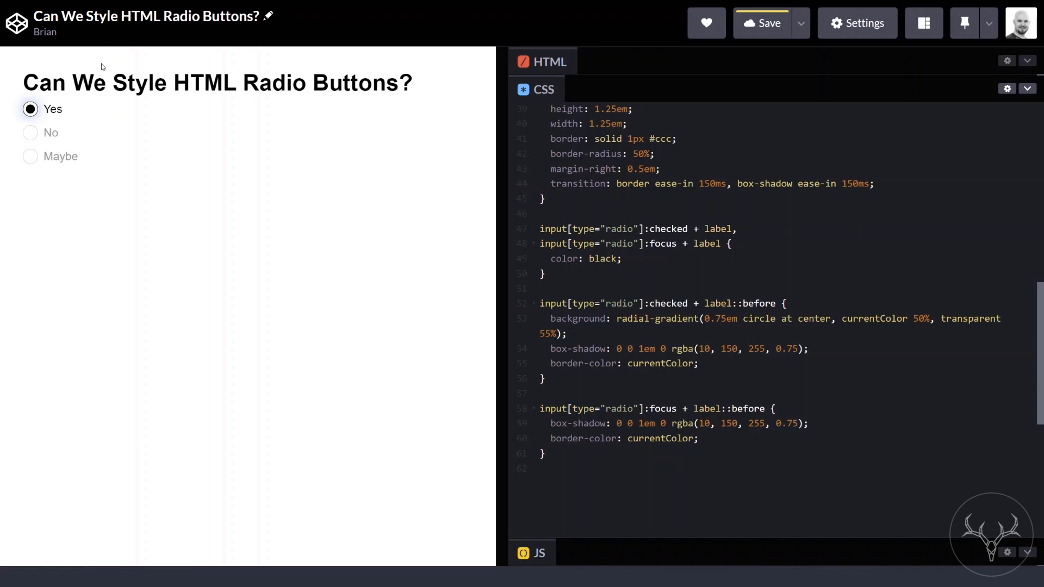